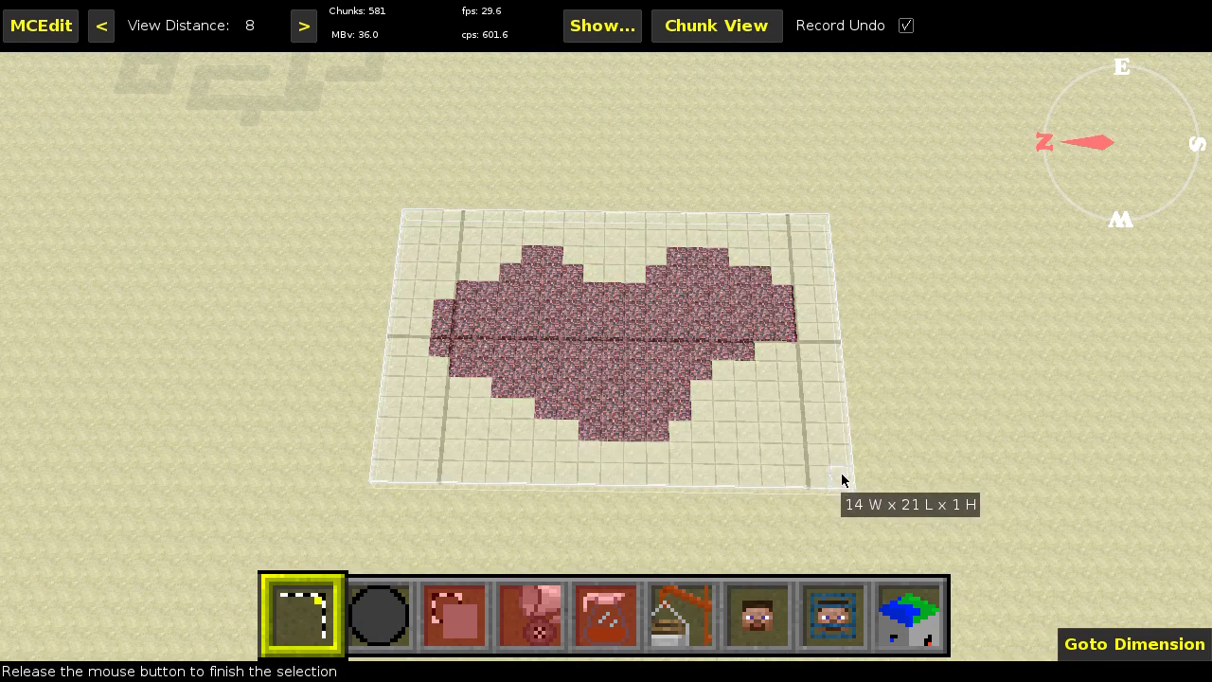
Finish marking the 14 by 21 by 7 selection box around the netherrack heart on the sand.
{"action": "left_click", "coordinate": [842, 481]}
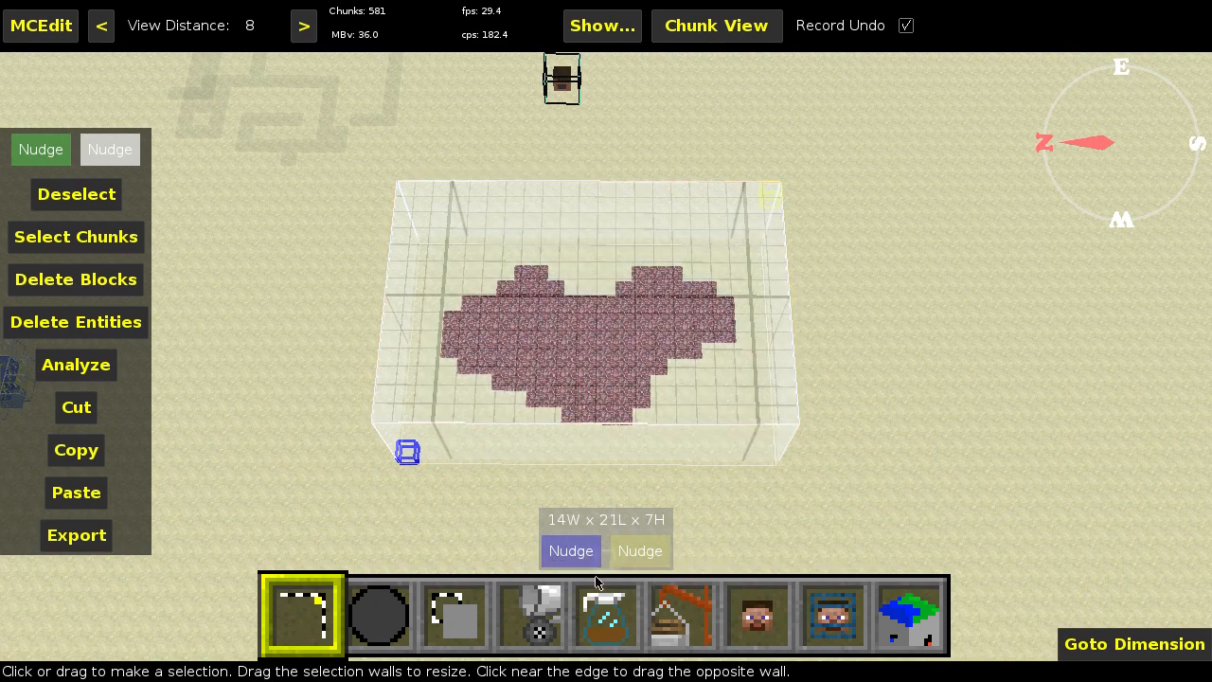
Choose the Block-based setbiome filter with Netherrack as the block to match.
{"action": "left_click", "coordinate": [605, 615]}
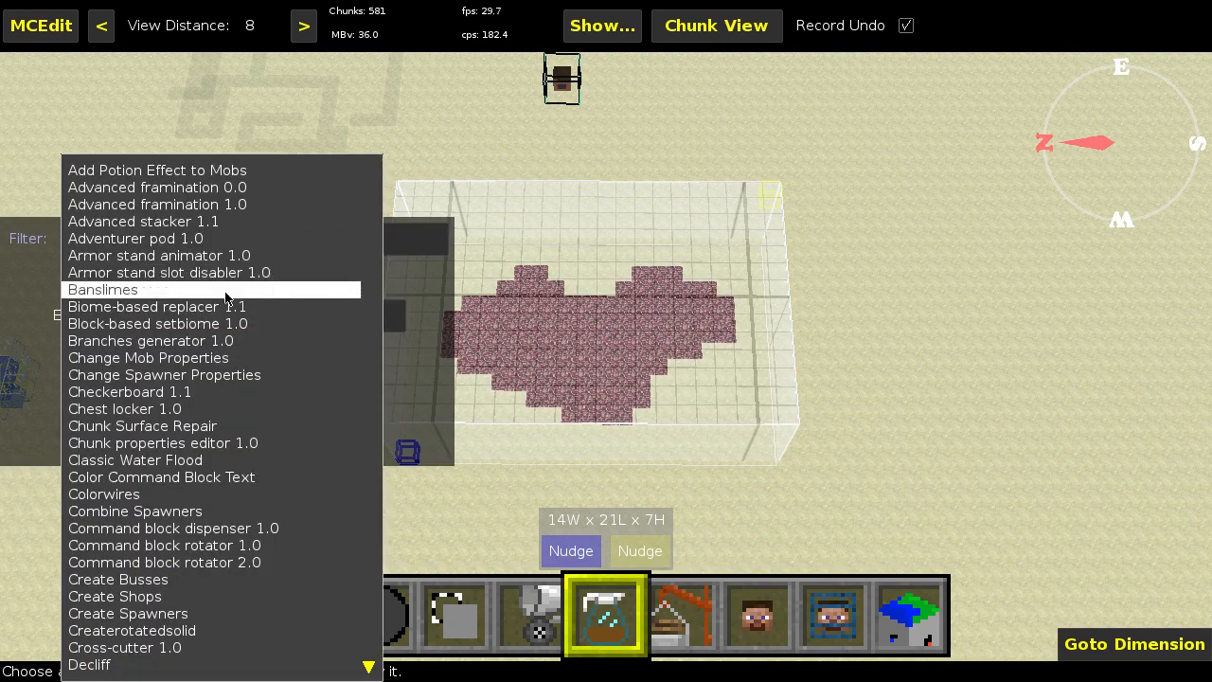
{"action": "left_click", "coordinate": [155, 306]}
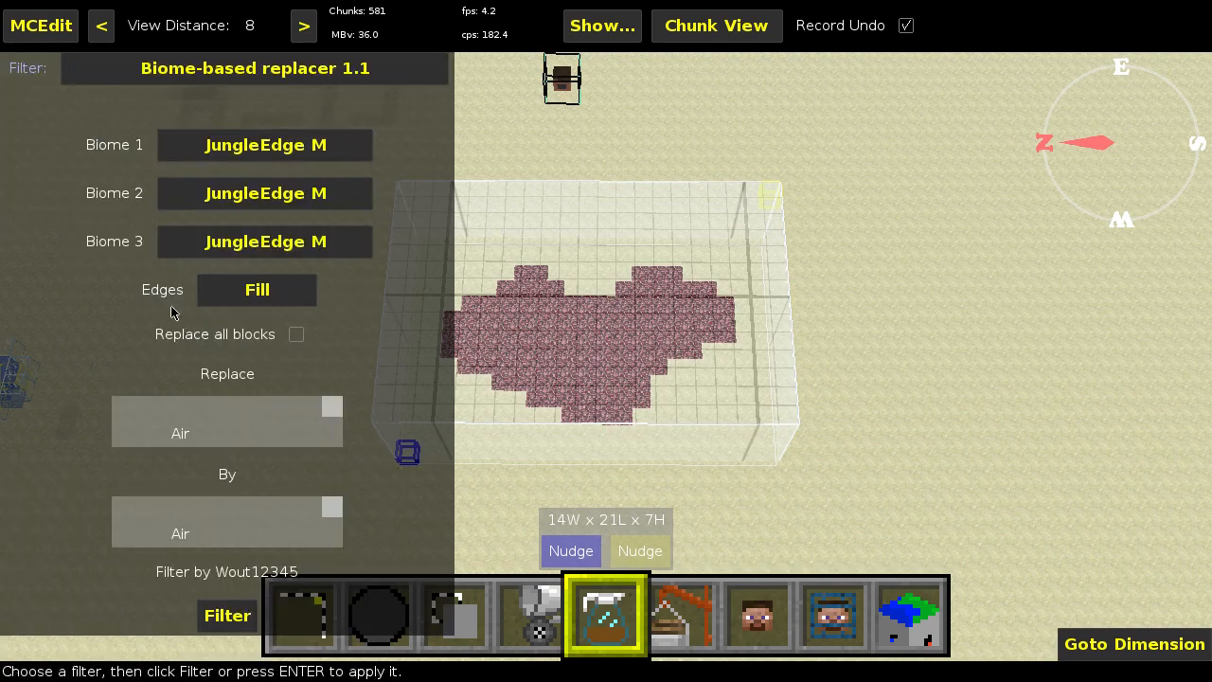
{"action": "left_click", "coordinate": [254, 67]}
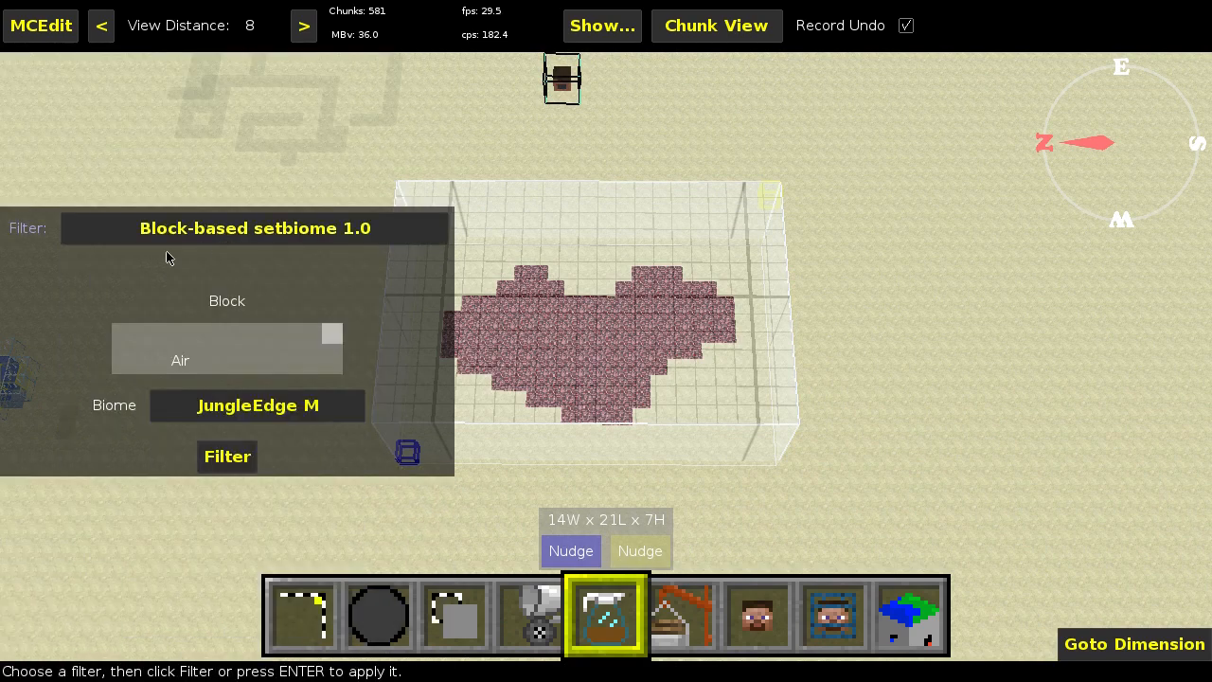
{"action": "left_click", "coordinate": [228, 348]}
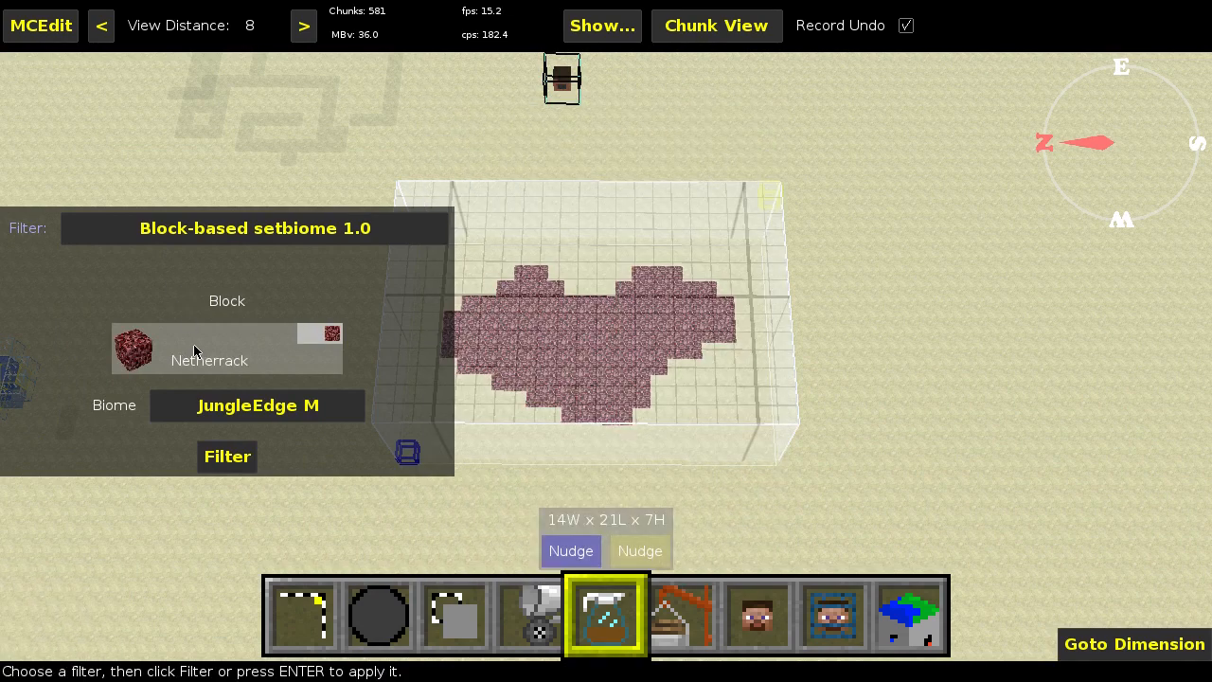
Set the biome to Hell and run the filter on the netherrack columns.
{"action": "left_click", "coordinate": [258, 406]}
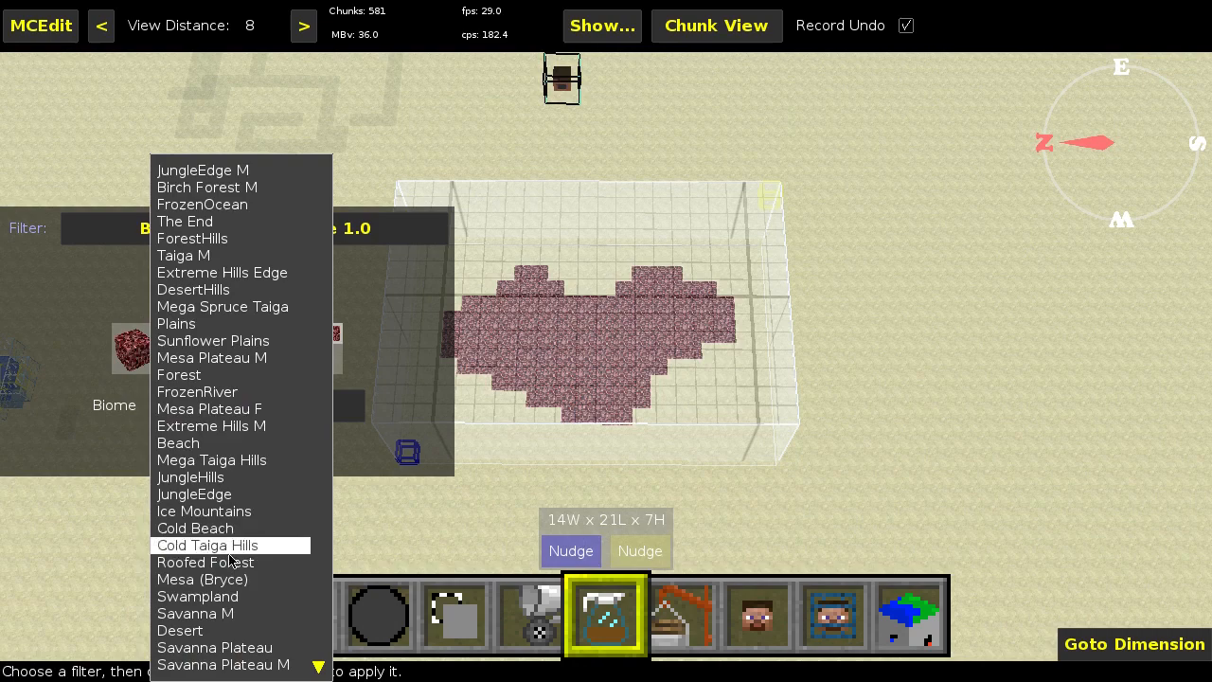
{"action": "scroll", "scroll_direction": "down", "scroll_amount": 3}
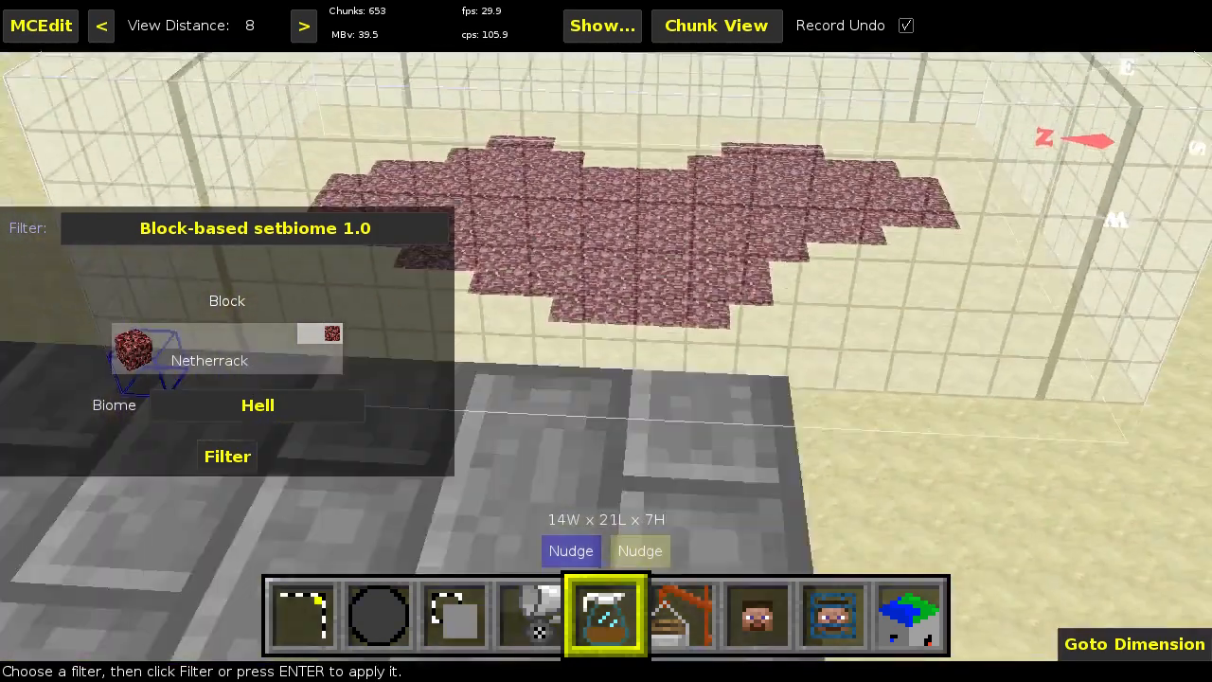
{"action": "left_click", "coordinate": [257, 404]}
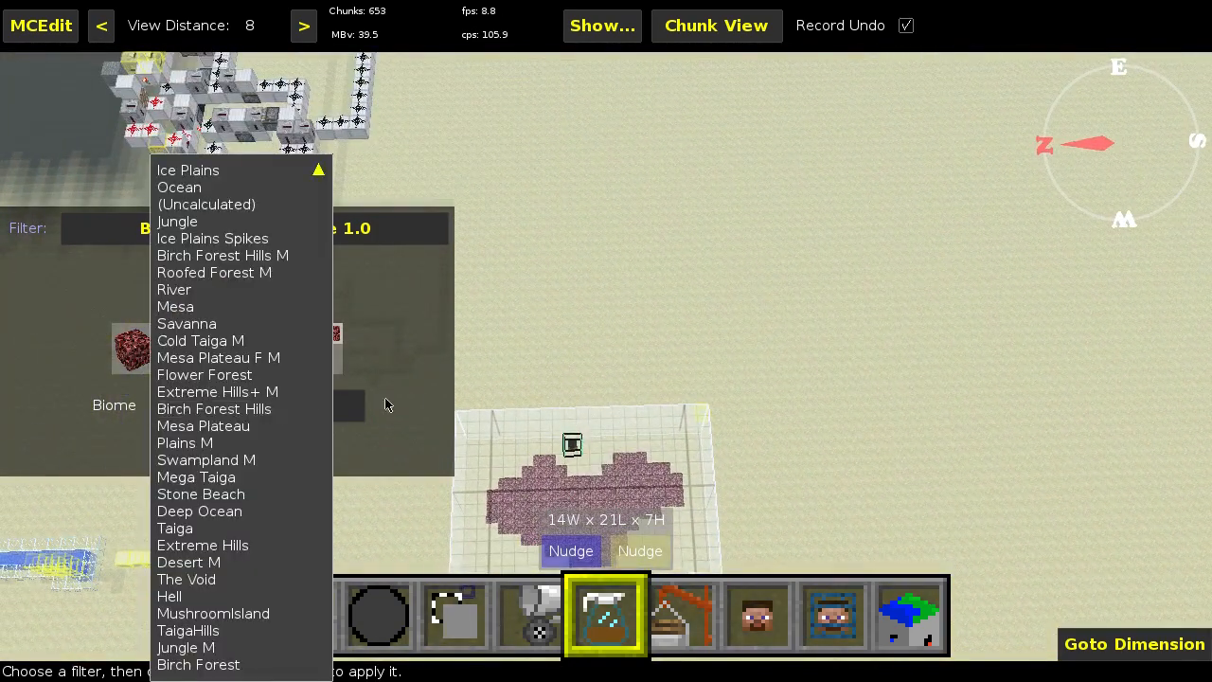
{"action": "left_click", "coordinate": [169, 595]}
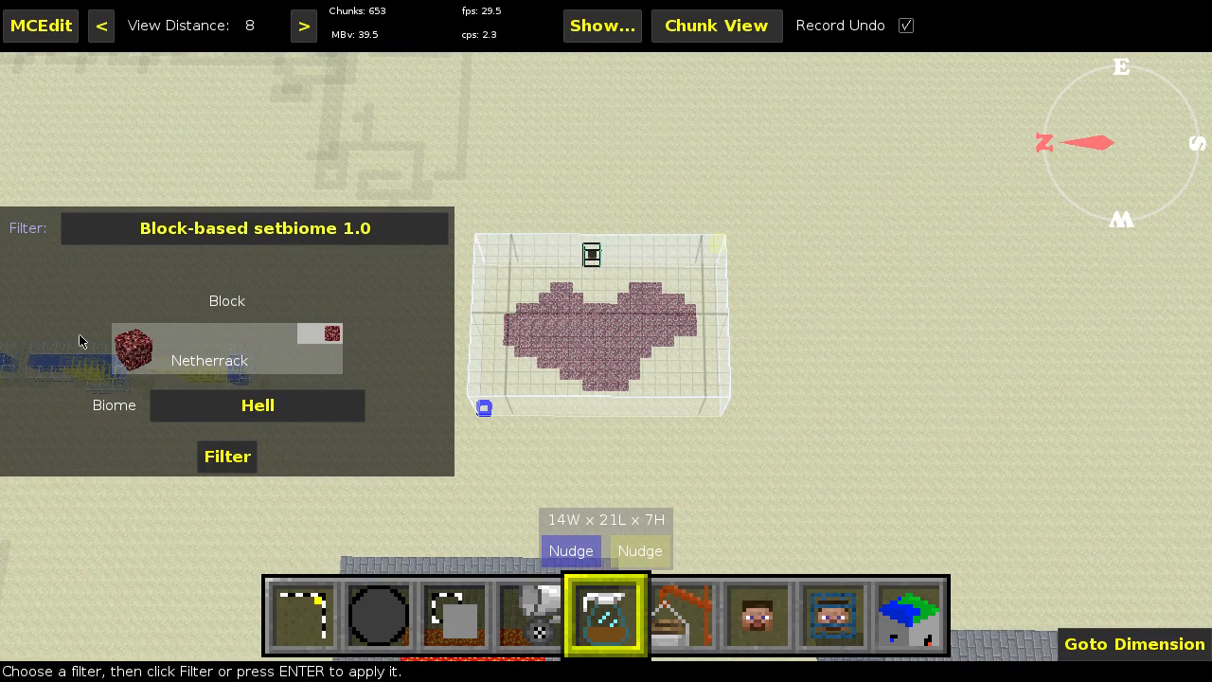
{"action": "left_click", "coordinate": [226, 457]}
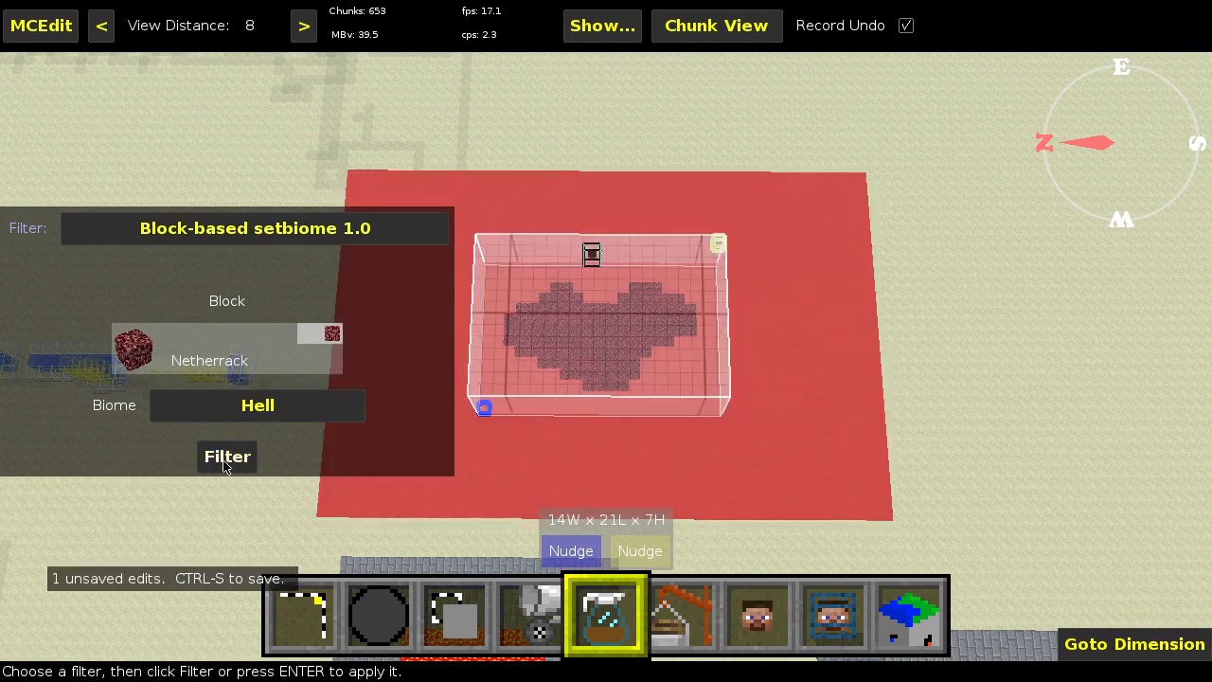
{"action": "left_click", "coordinate": [254, 229]}
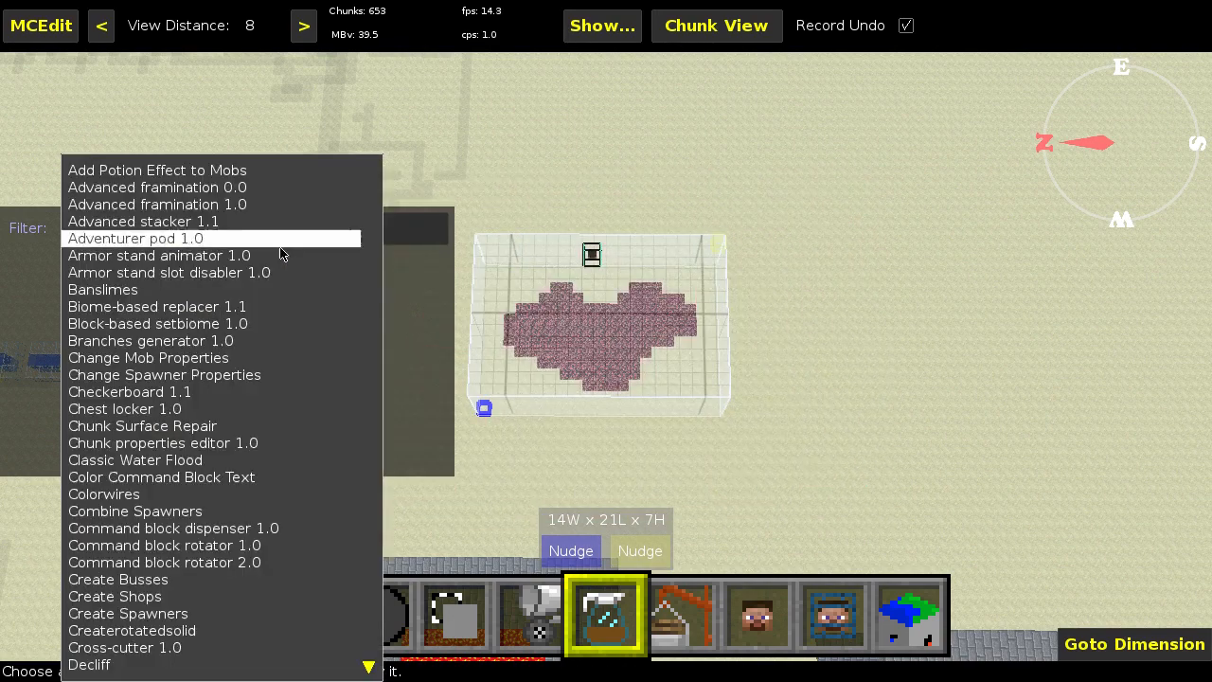
Set the Biome-based replacer to thick edges with Hell as Biome 1.
{"action": "left_click", "coordinate": [156, 306]}
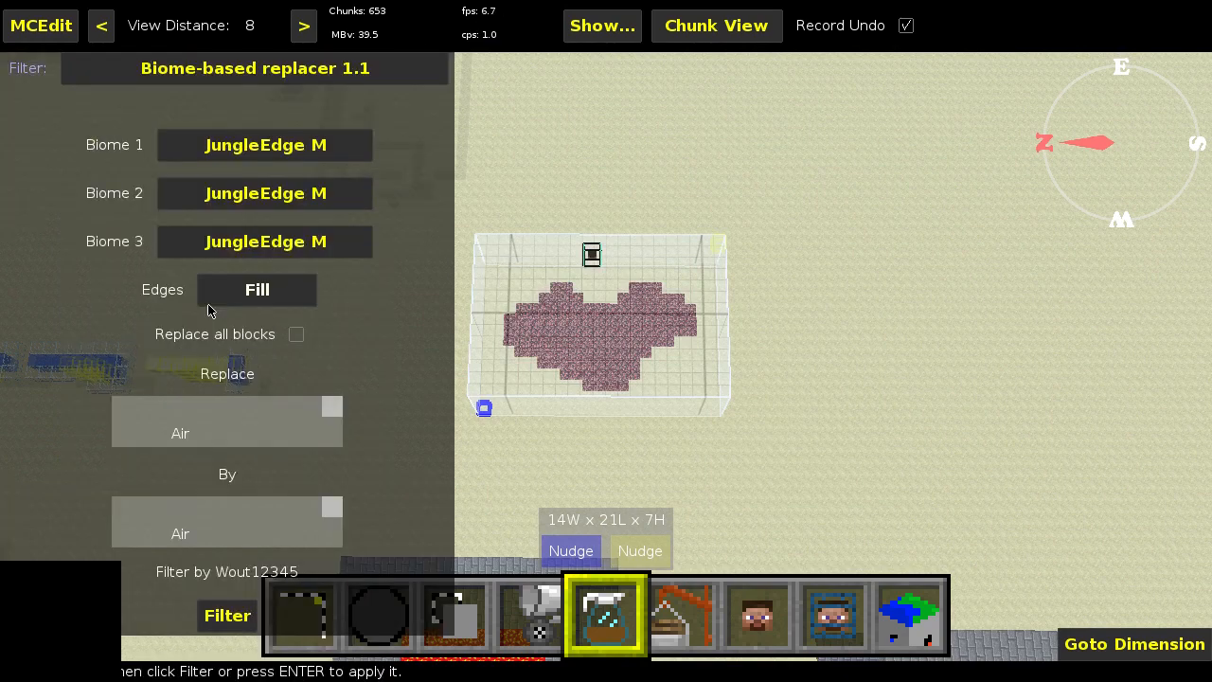
{"action": "left_click", "coordinate": [265, 145]}
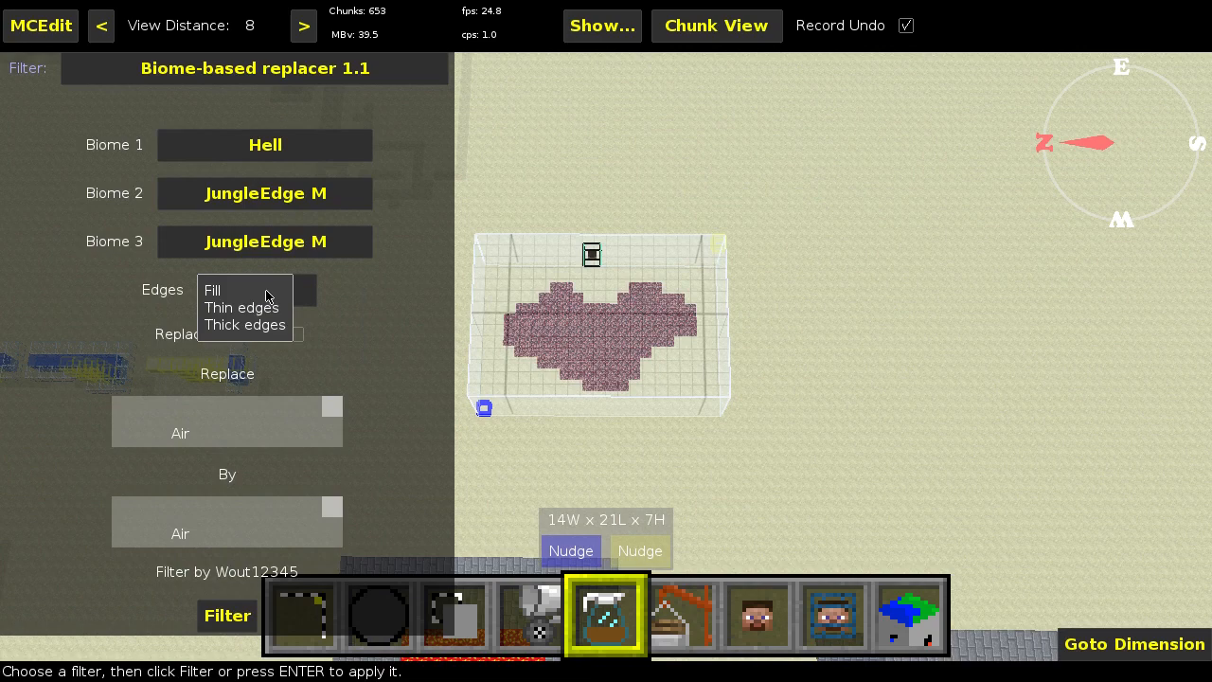
{"action": "left_click", "coordinate": [244, 324]}
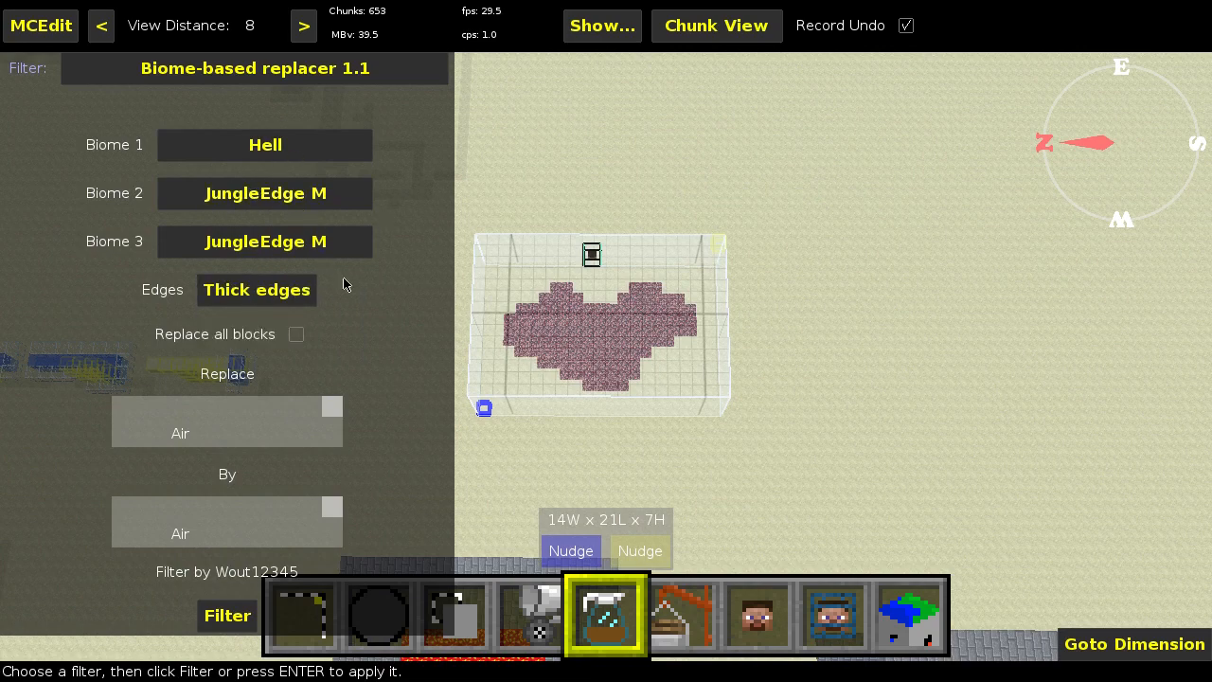
{"action": "left_click", "coordinate": [264, 145]}
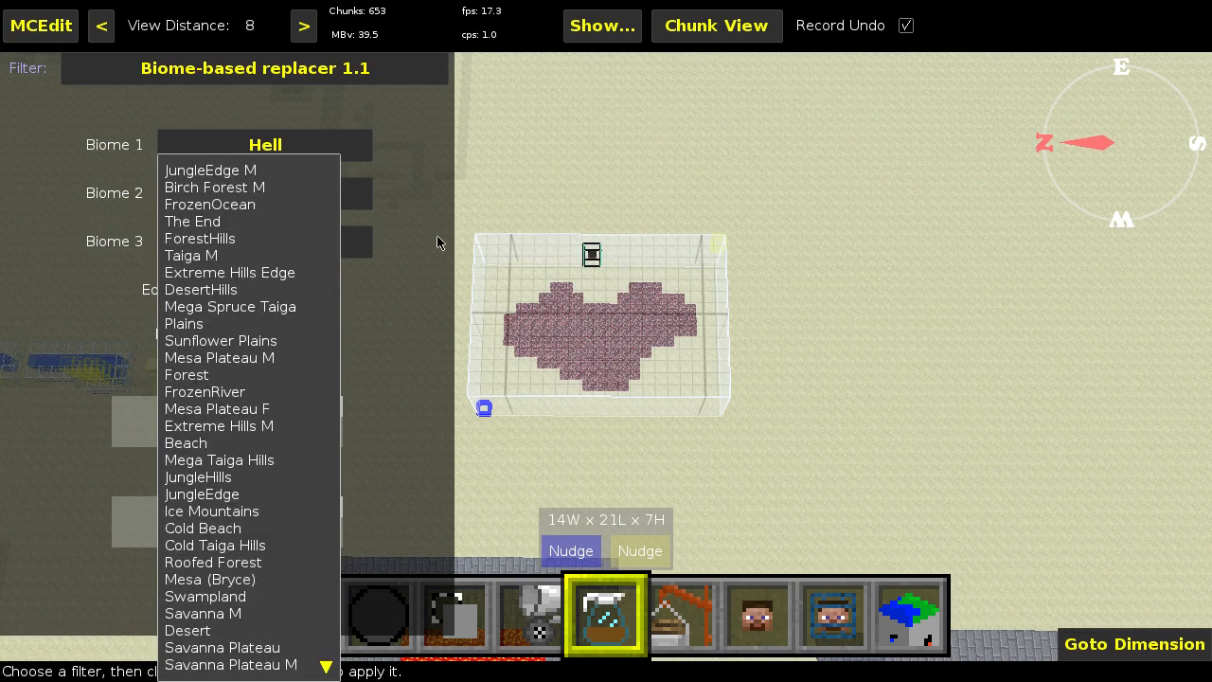
{"action": "left_click", "coordinate": [211, 170]}
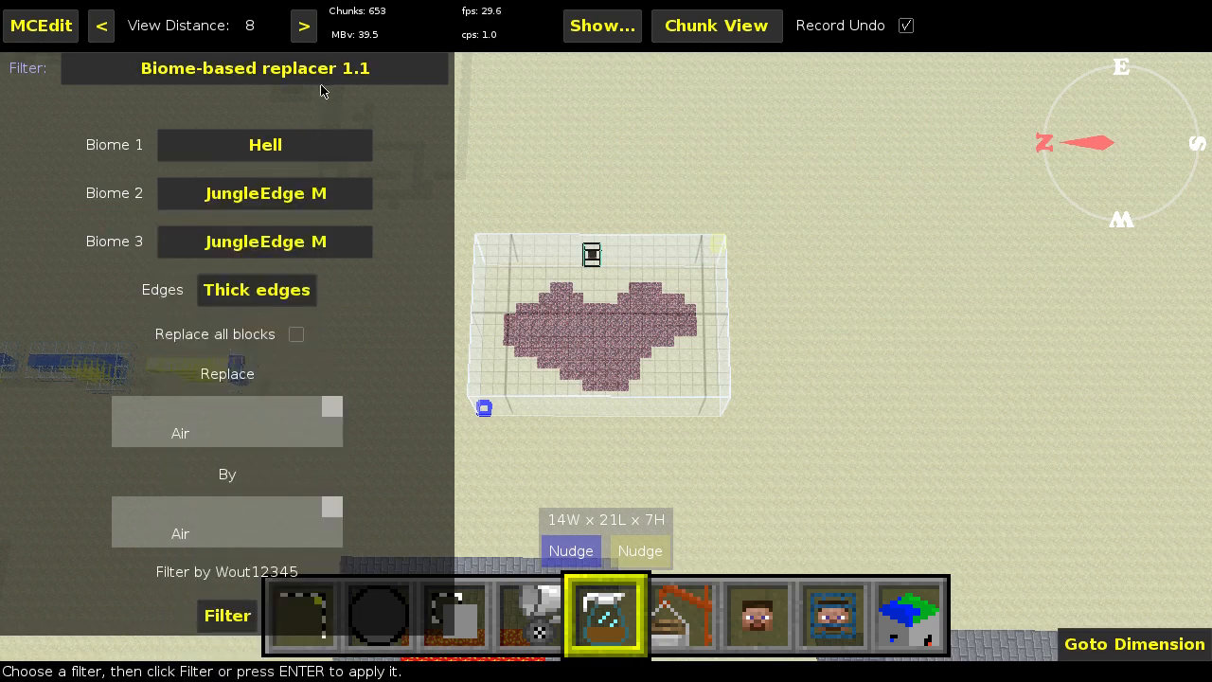
{"action": "mouse_move", "coordinate": [385, 300]}
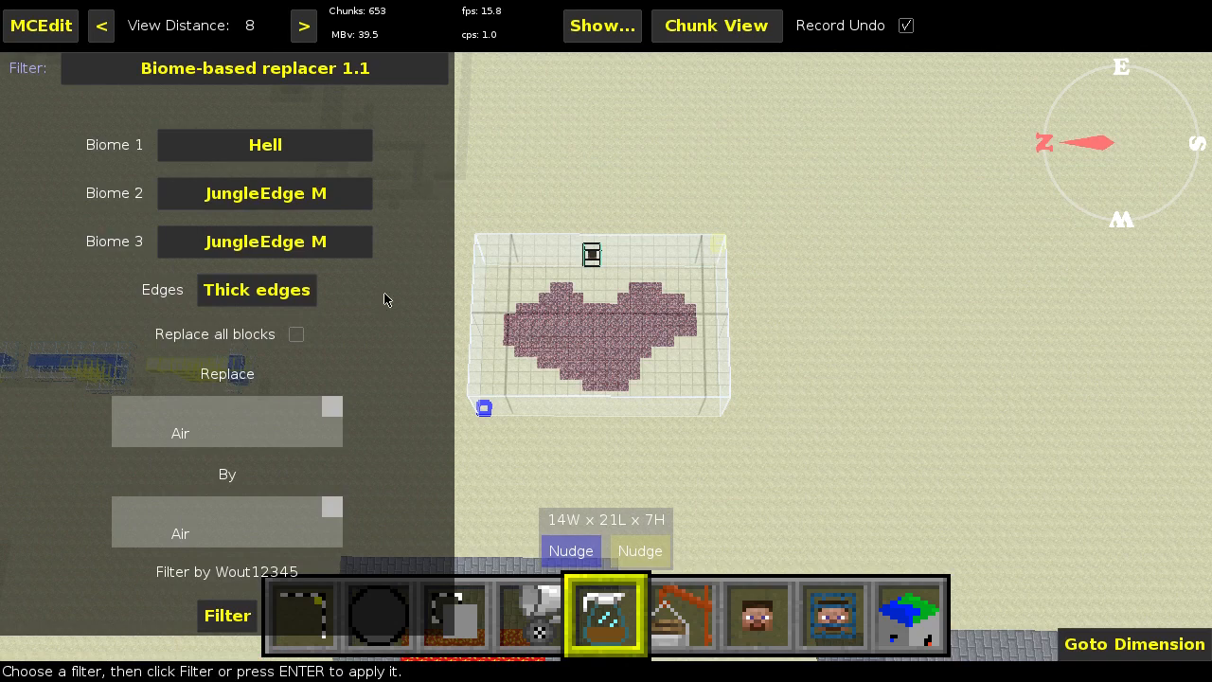
{"action": "mouse_move", "coordinate": [350, 346]}
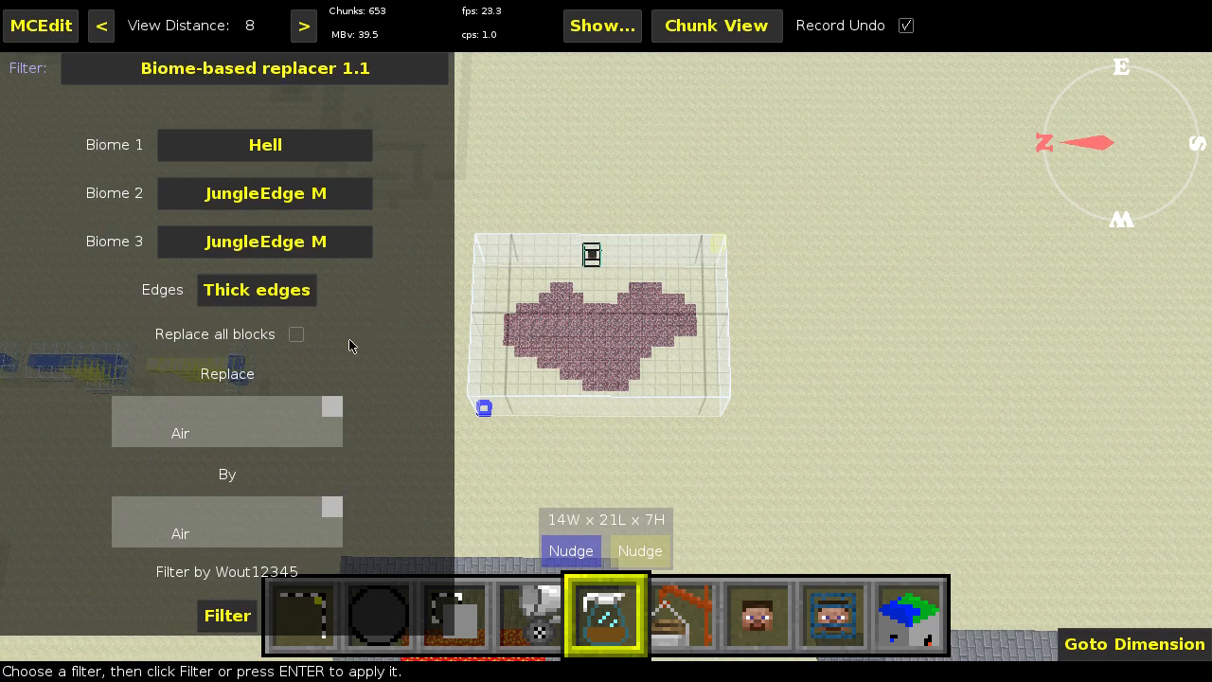
{"action": "mouse_move", "coordinate": [226, 435]}
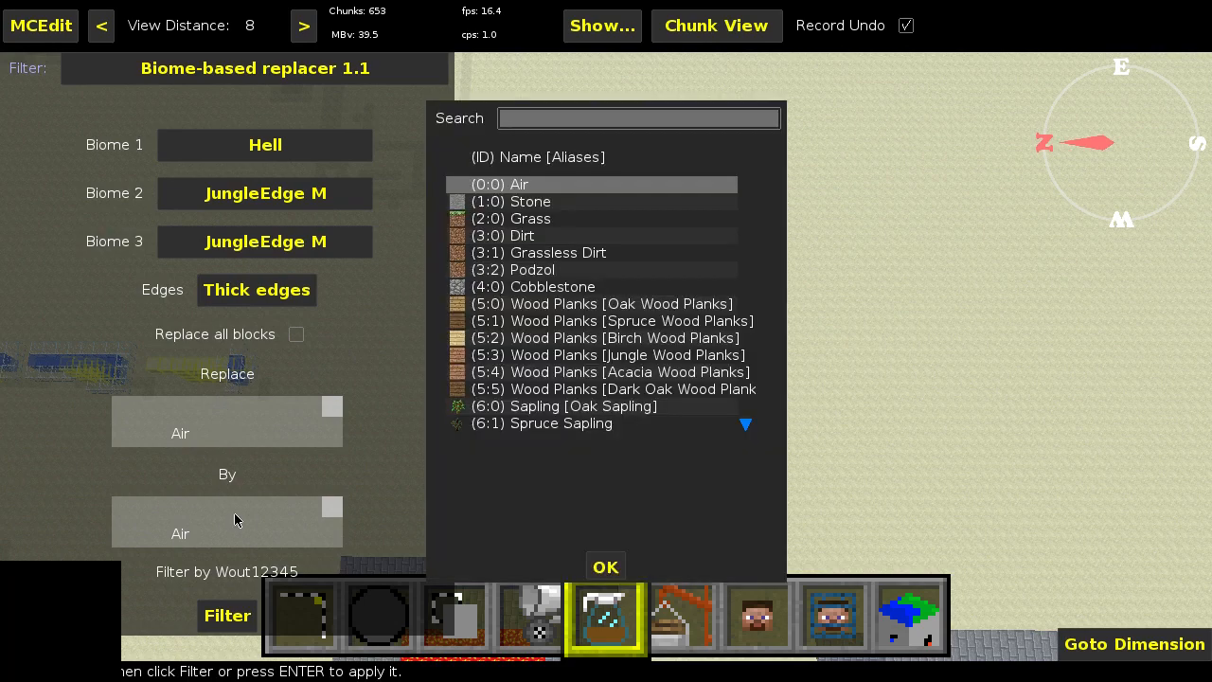
Make Nether Fence the replacement block (search 'neth') and run the replacer on the heart.
{"action": "type", "text": "neth"}
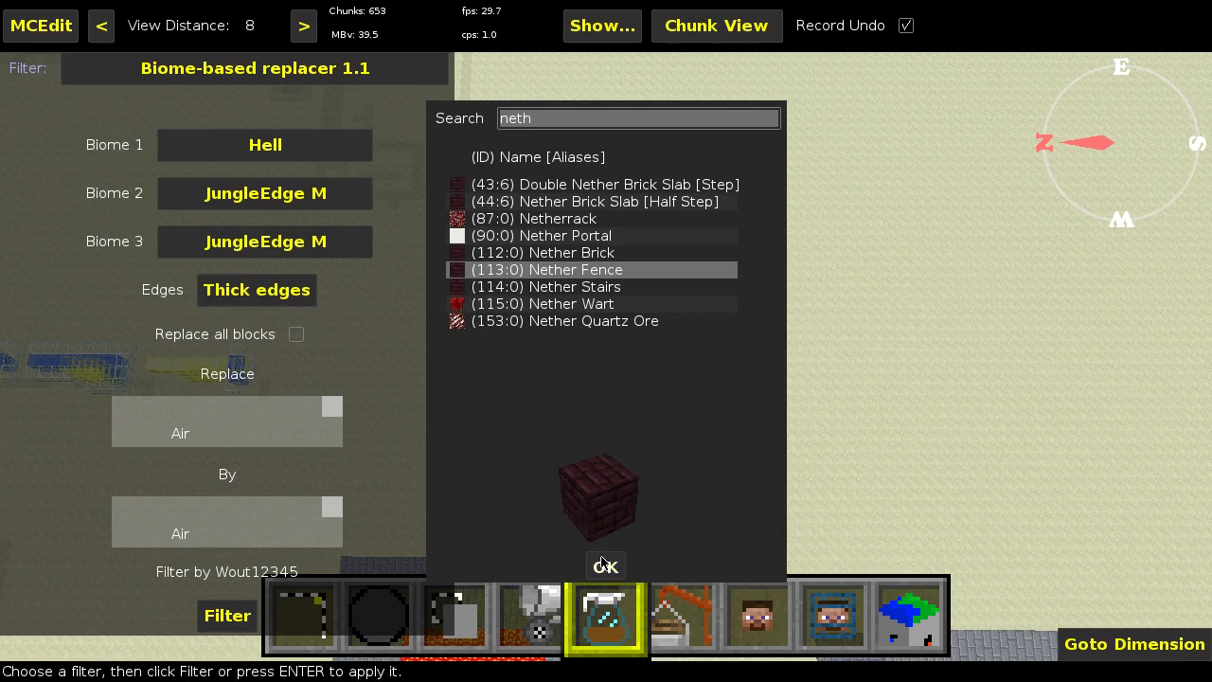
{"action": "left_click", "coordinate": [606, 565]}
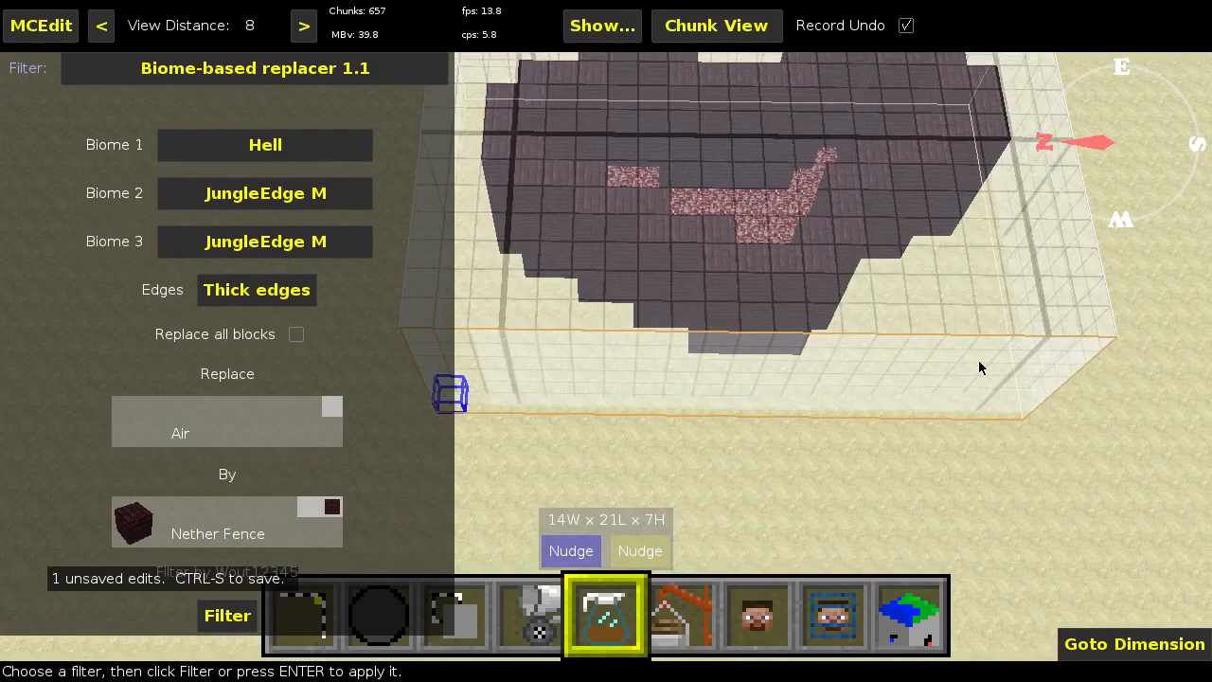
{"action": "left_click", "coordinate": [228, 616]}
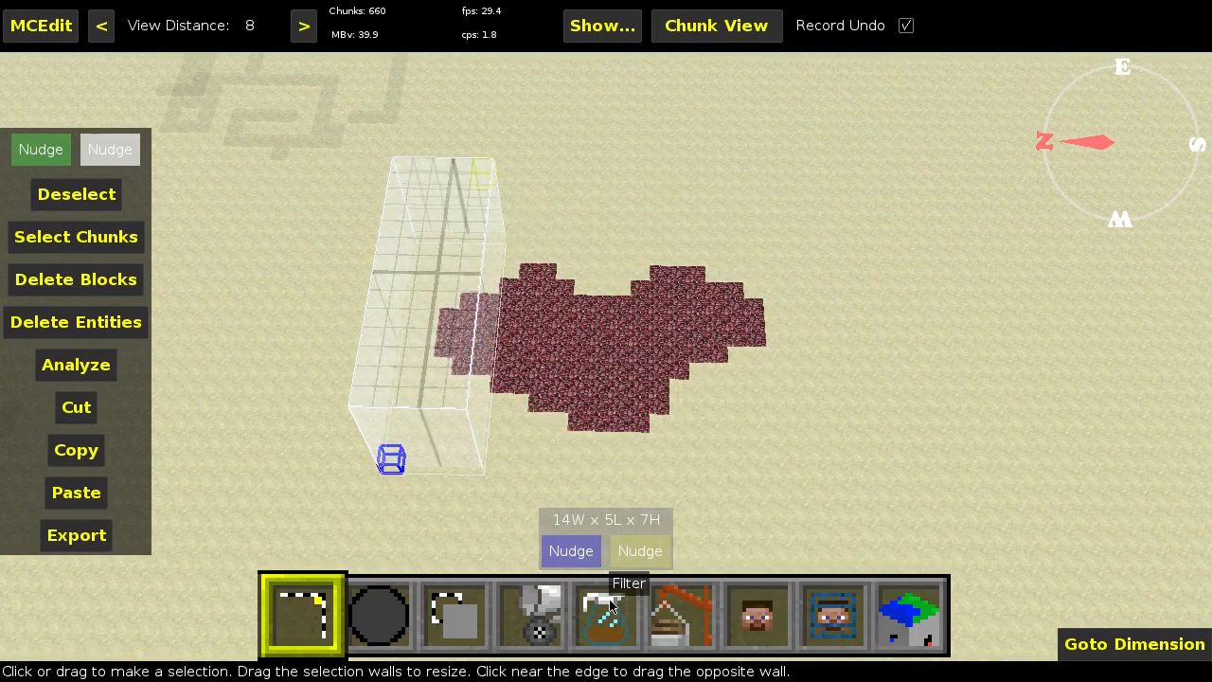
Switch to the Filter tool for the narrow 14 by 5 by 7 strip over the heart's end.
{"action": "left_click", "coordinate": [605, 614]}
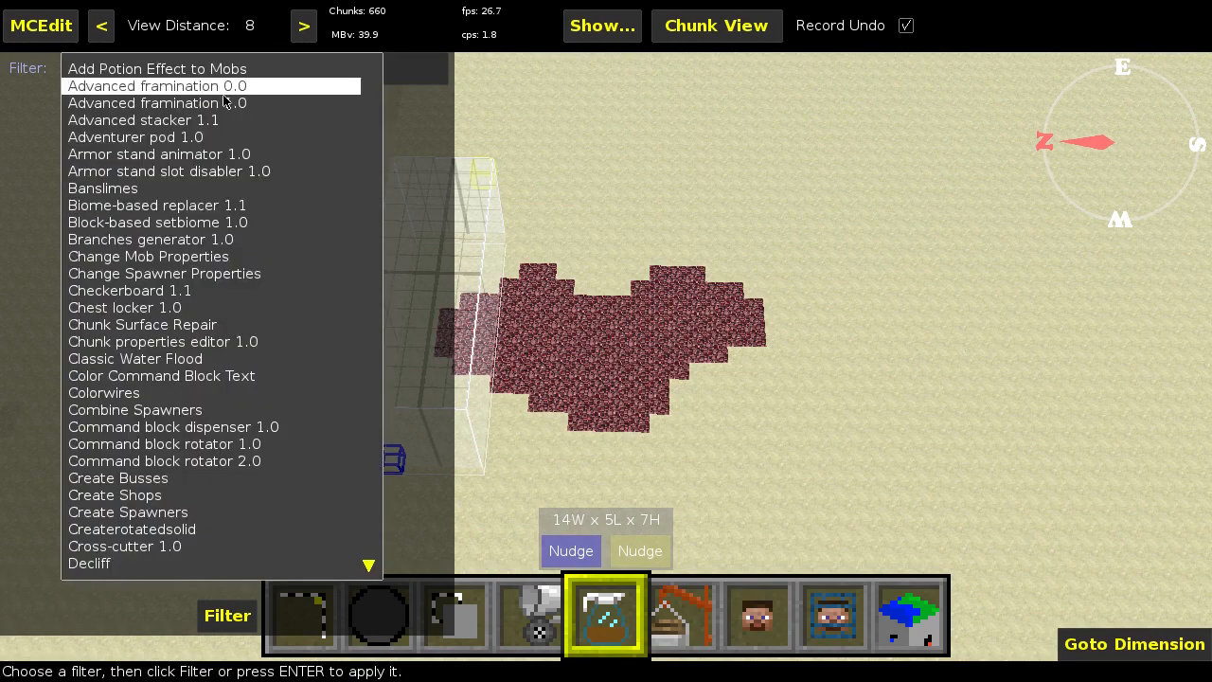
Set the Block-based setbiome filter to give Netherrack columns The End biome.
{"action": "left_click", "coordinate": [157, 221]}
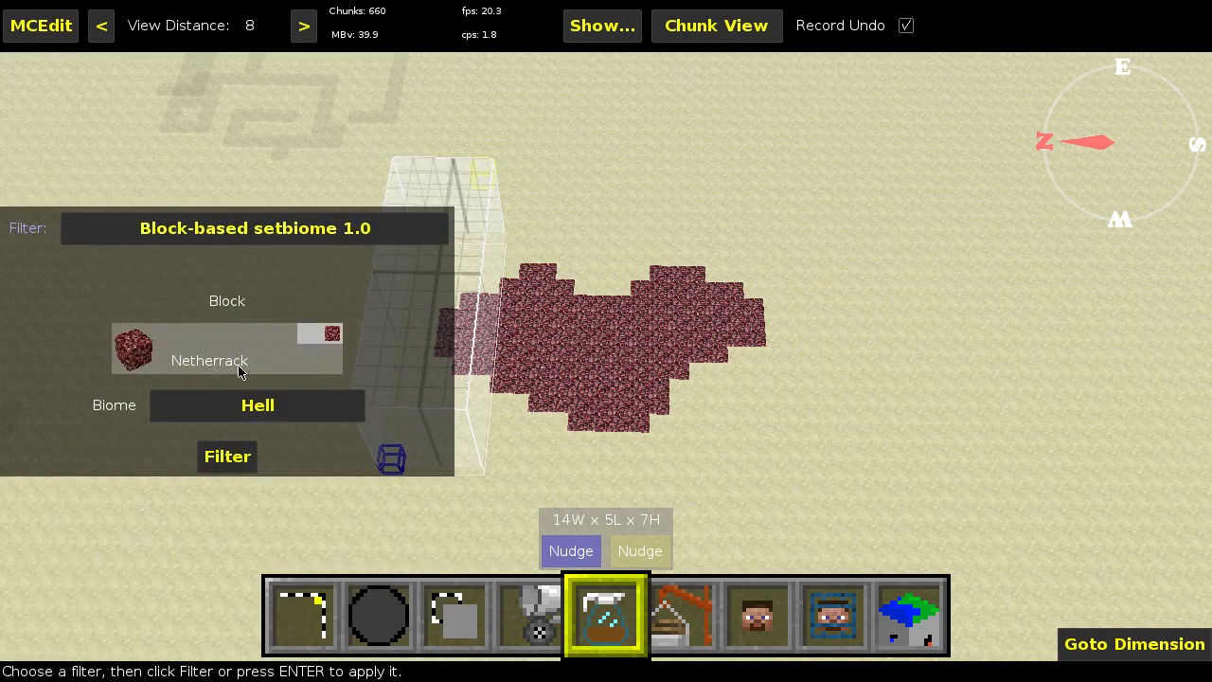
{"action": "left_click", "coordinate": [257, 406]}
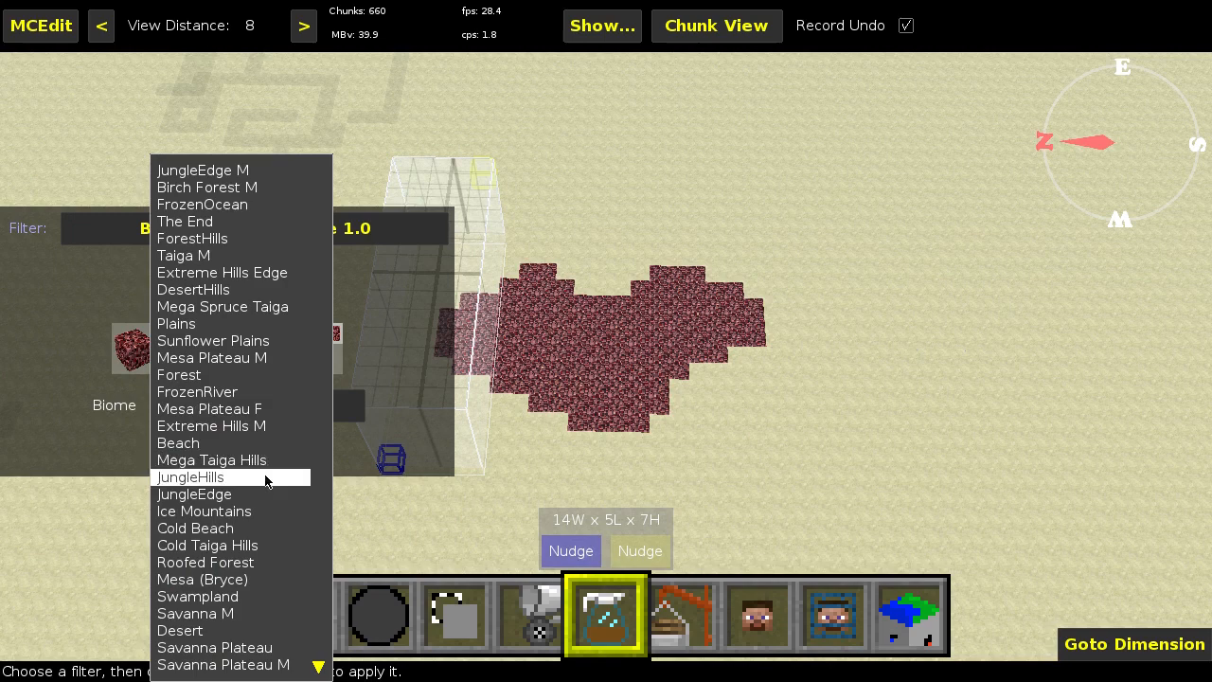
{"action": "scroll", "scroll_direction": "down", "scroll_amount": 3}
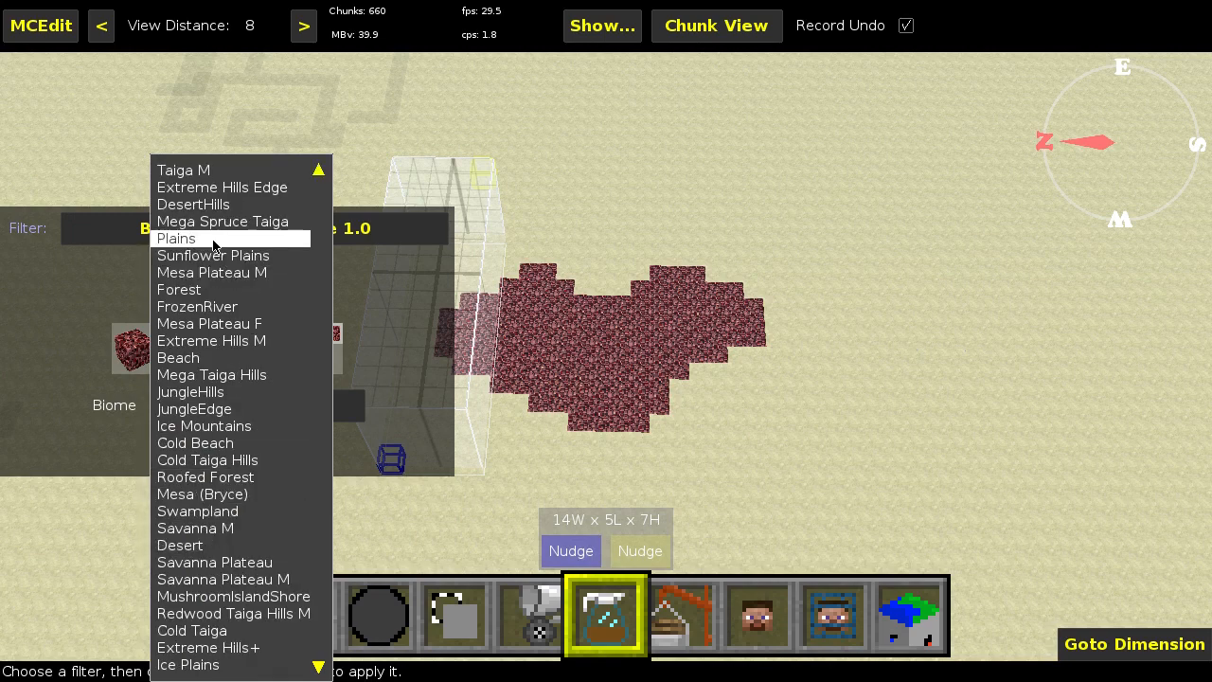
{"action": "mouse_move", "coordinate": [204, 477]}
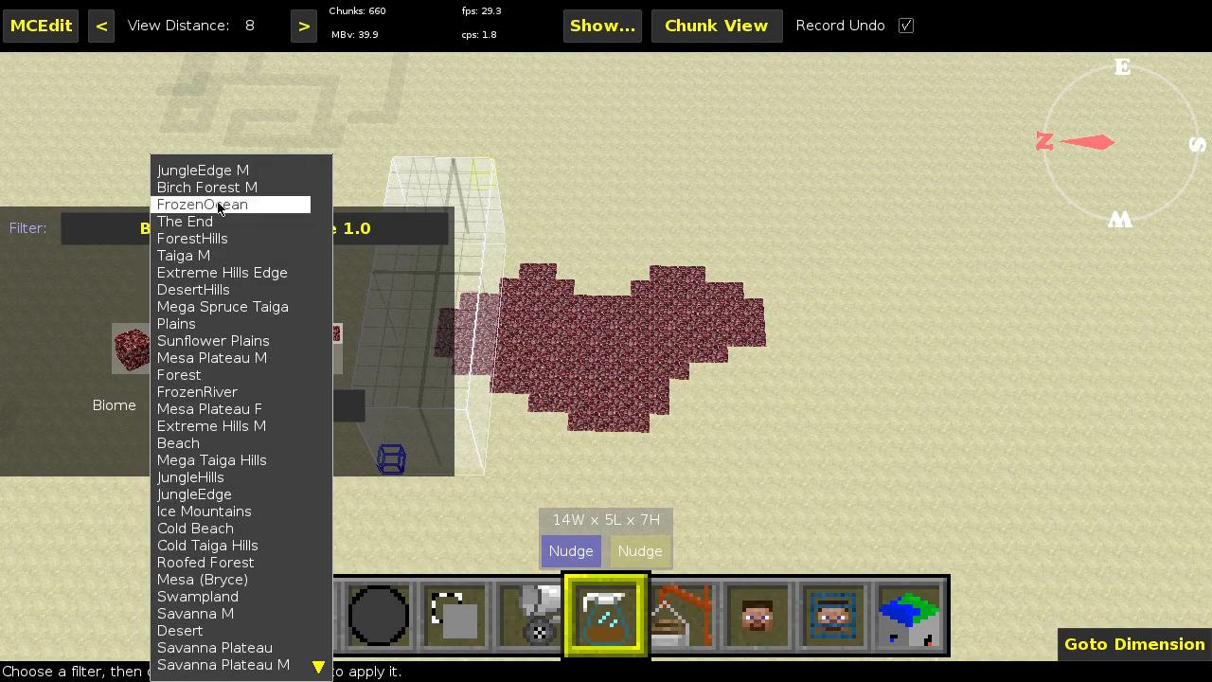
{"action": "left_click", "coordinate": [186, 221]}
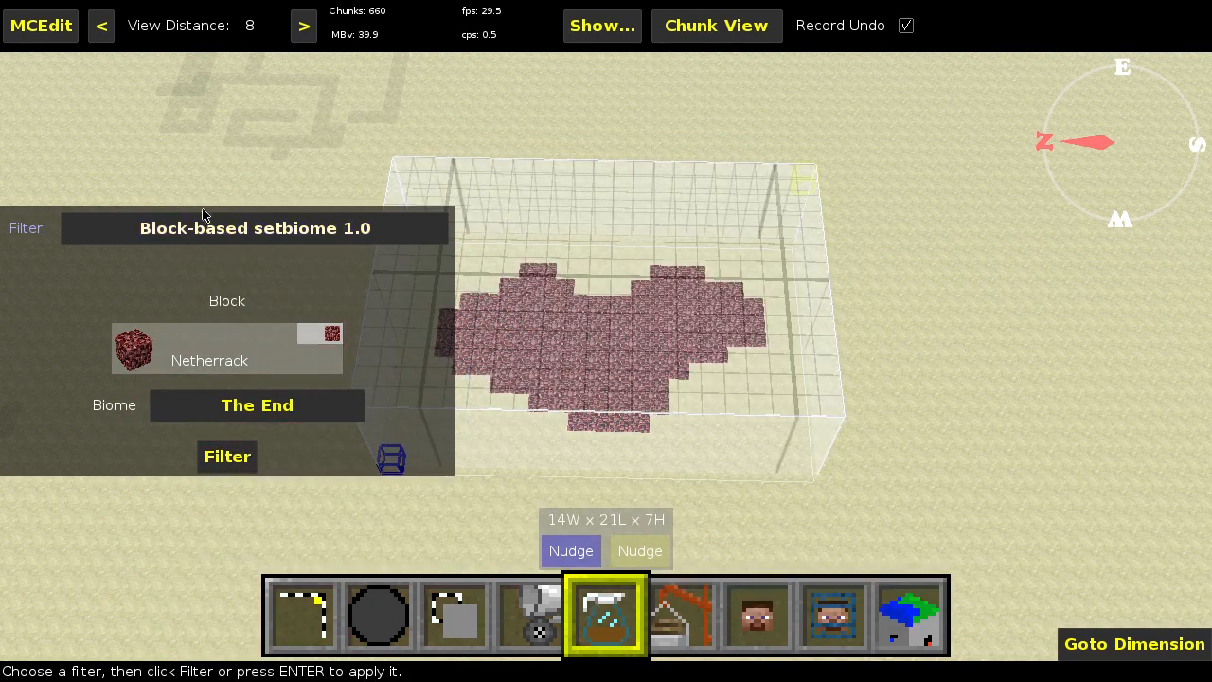
{"action": "left_click", "coordinate": [254, 228]}
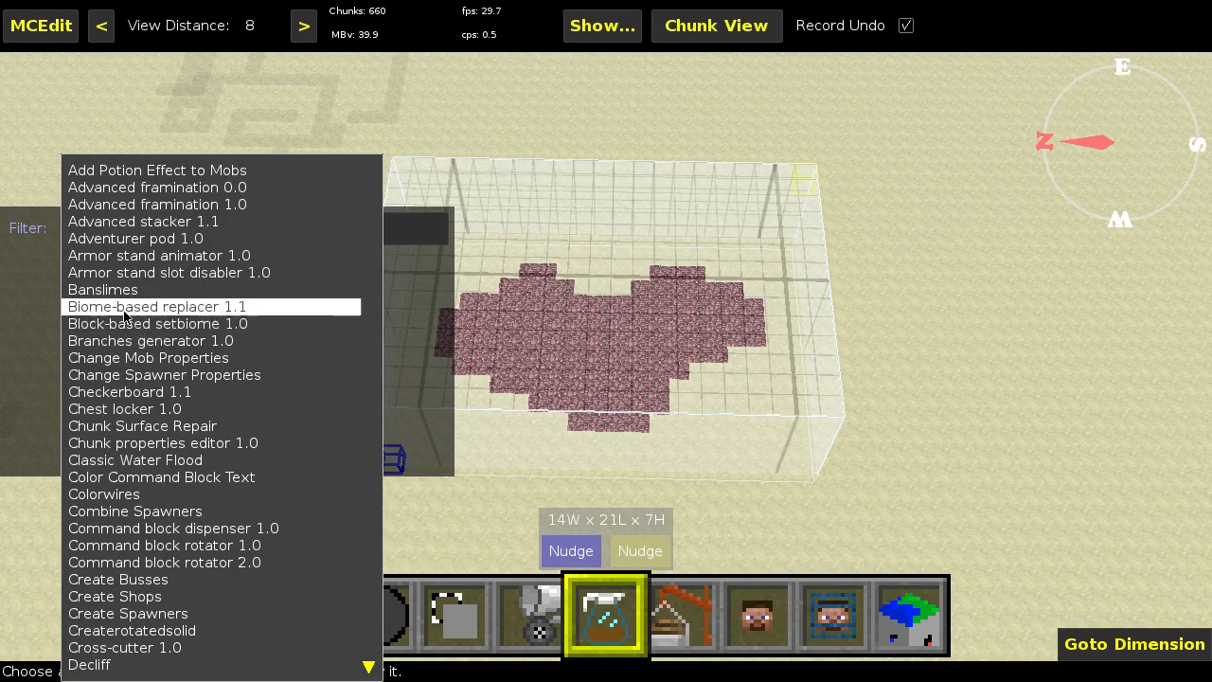
Run the Biome-based replacer fence outline over the whole heart, then undo it.
{"action": "left_click", "coordinate": [157, 306]}
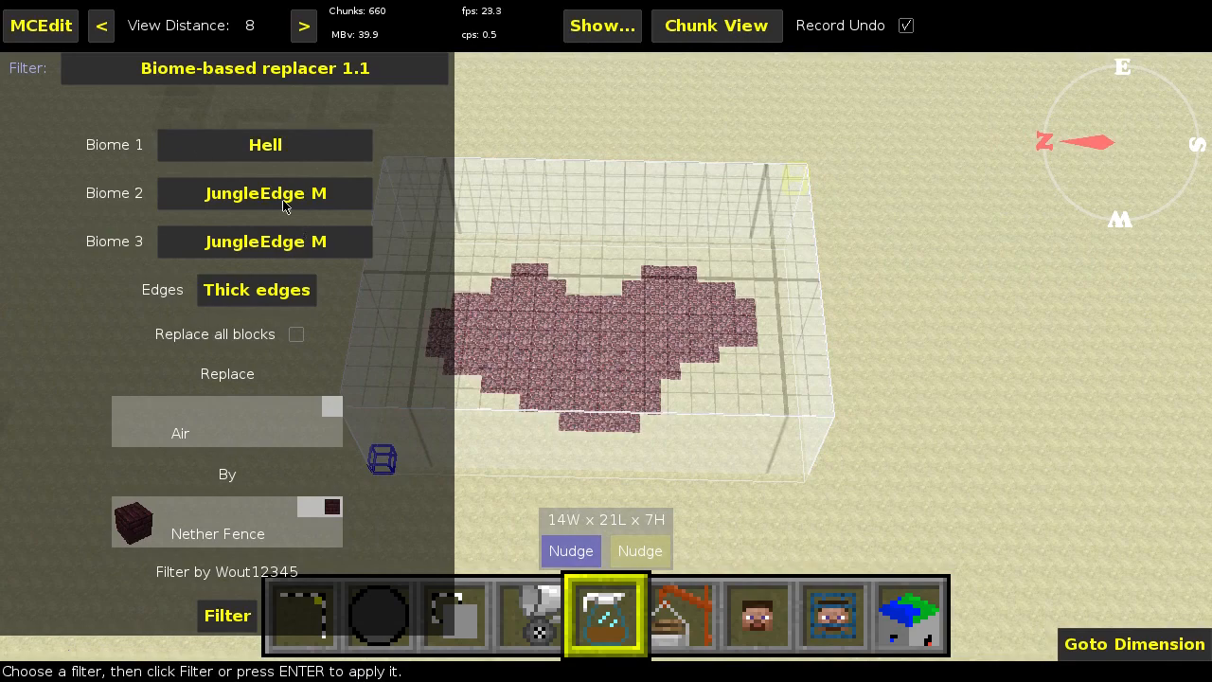
{"action": "left_click", "coordinate": [226, 615]}
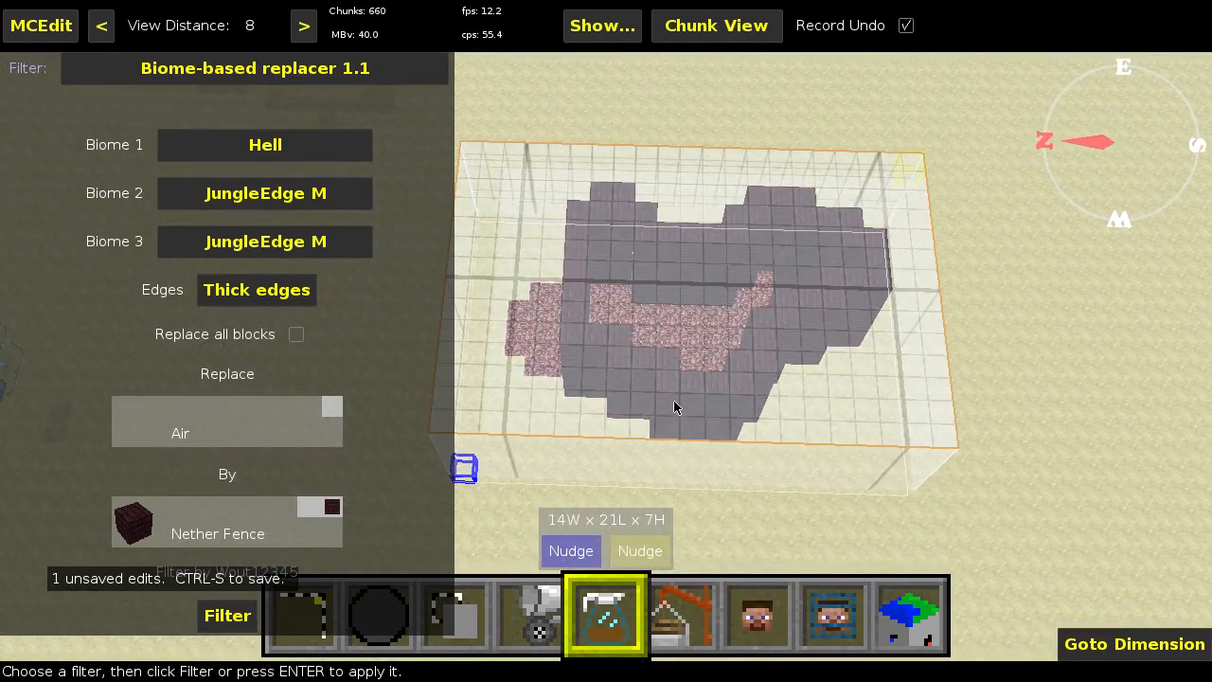
{"action": "left_click", "coordinate": [227, 616]}
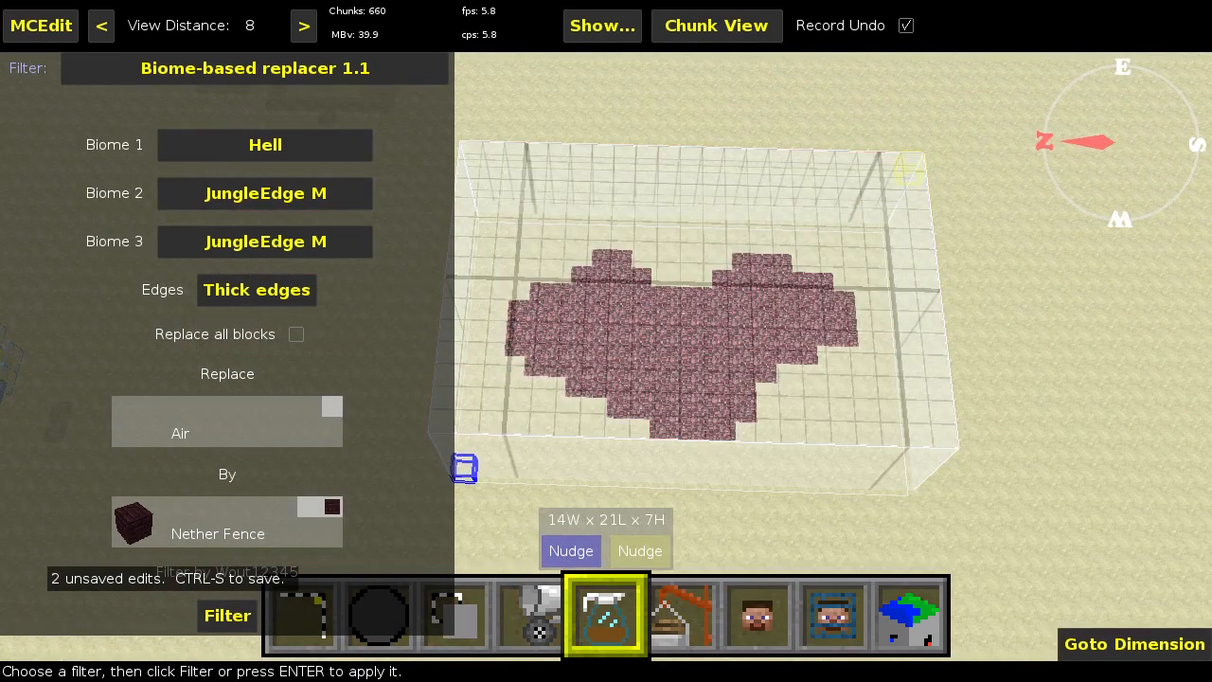
{"action": "left_click", "coordinate": [227, 615]}
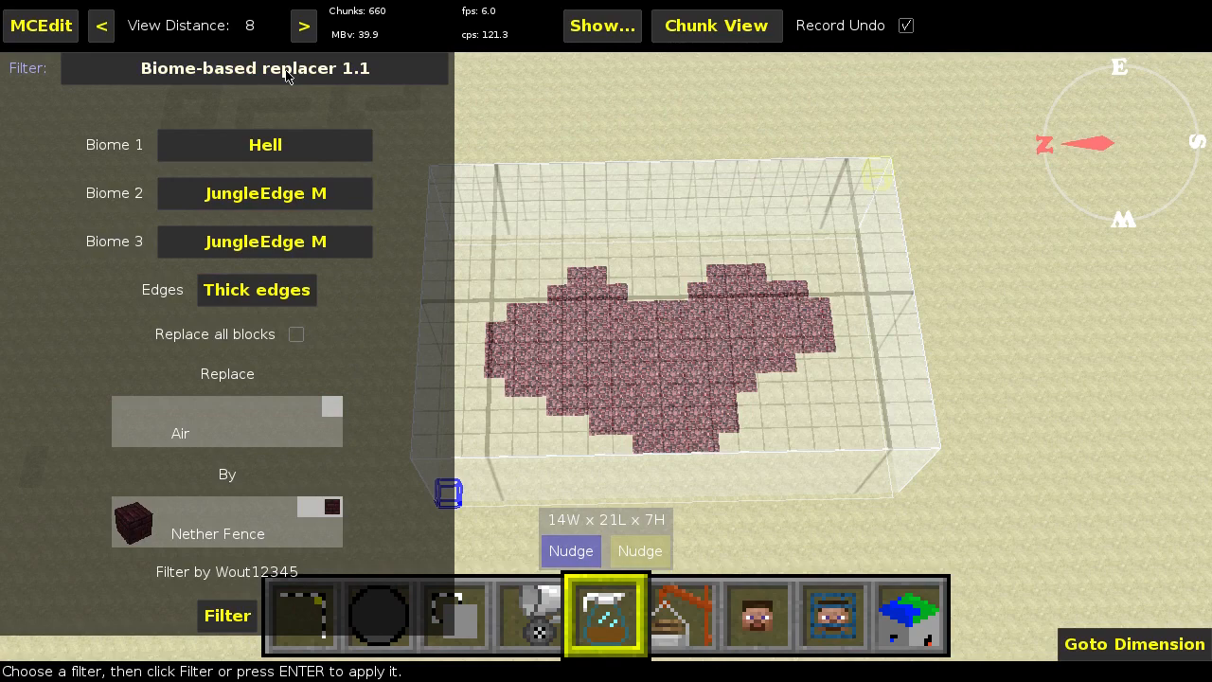
{"action": "left_click", "coordinate": [253, 67]}
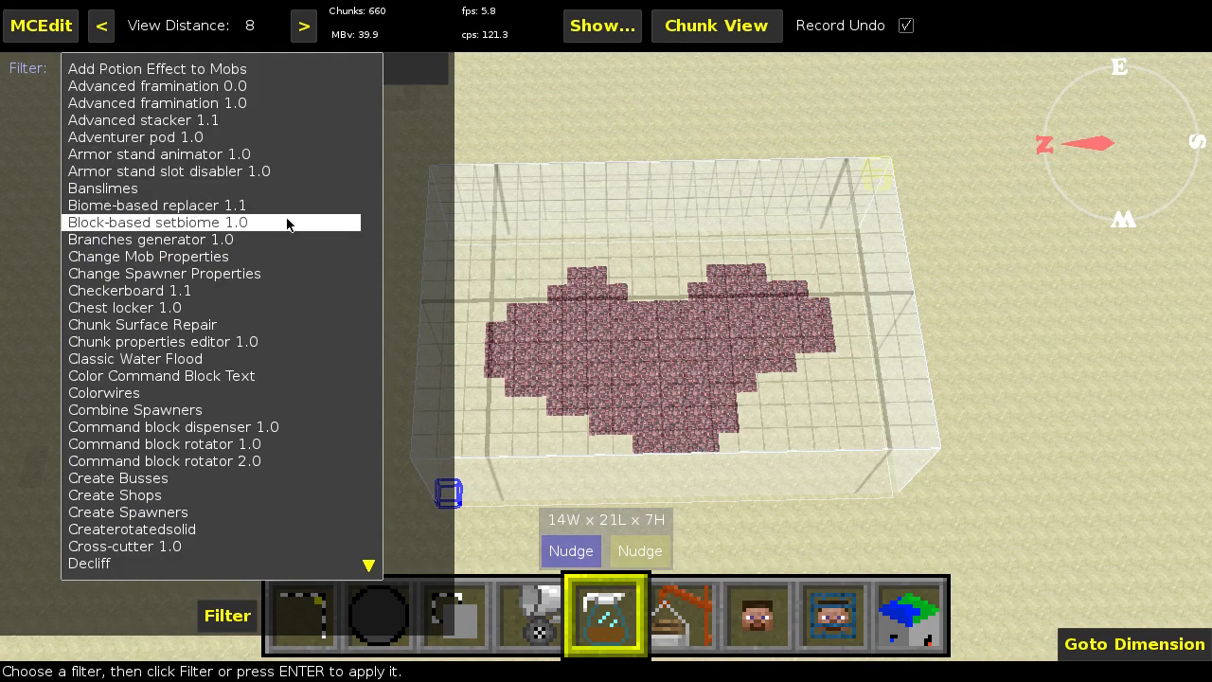
Reselect Block-based setbiome, still matching Netherrack, and show its biome choices.
{"action": "left_click", "coordinate": [157, 222]}
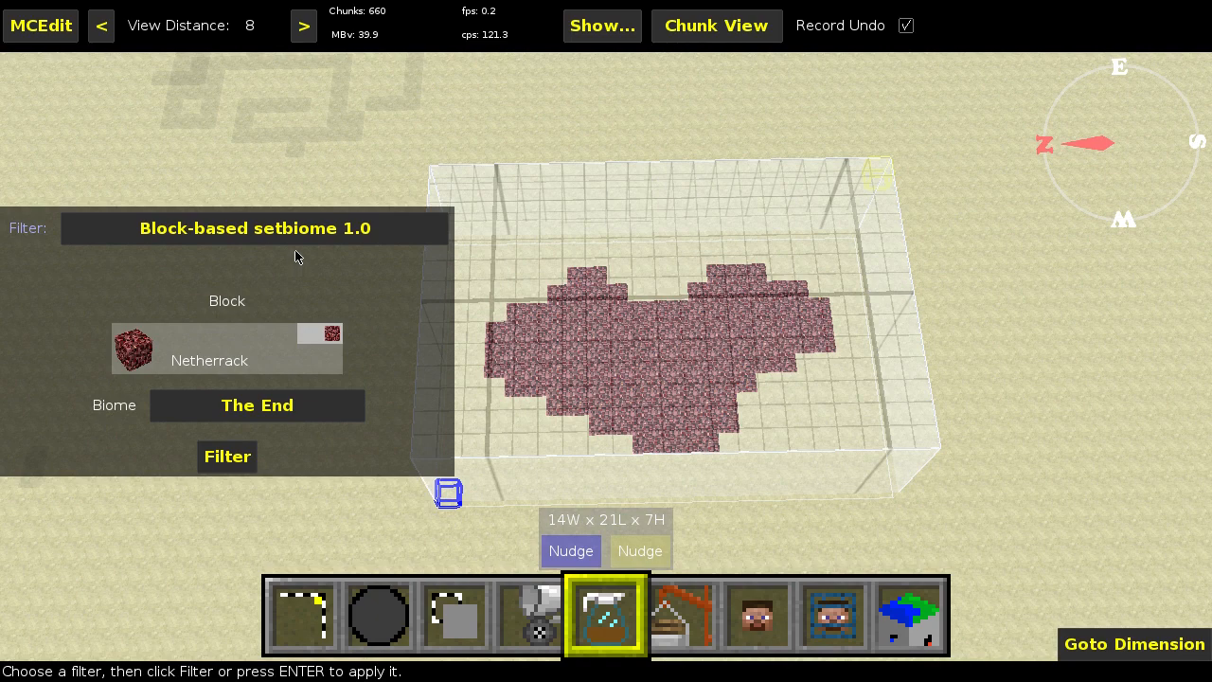
{"action": "left_click", "coordinate": [257, 405]}
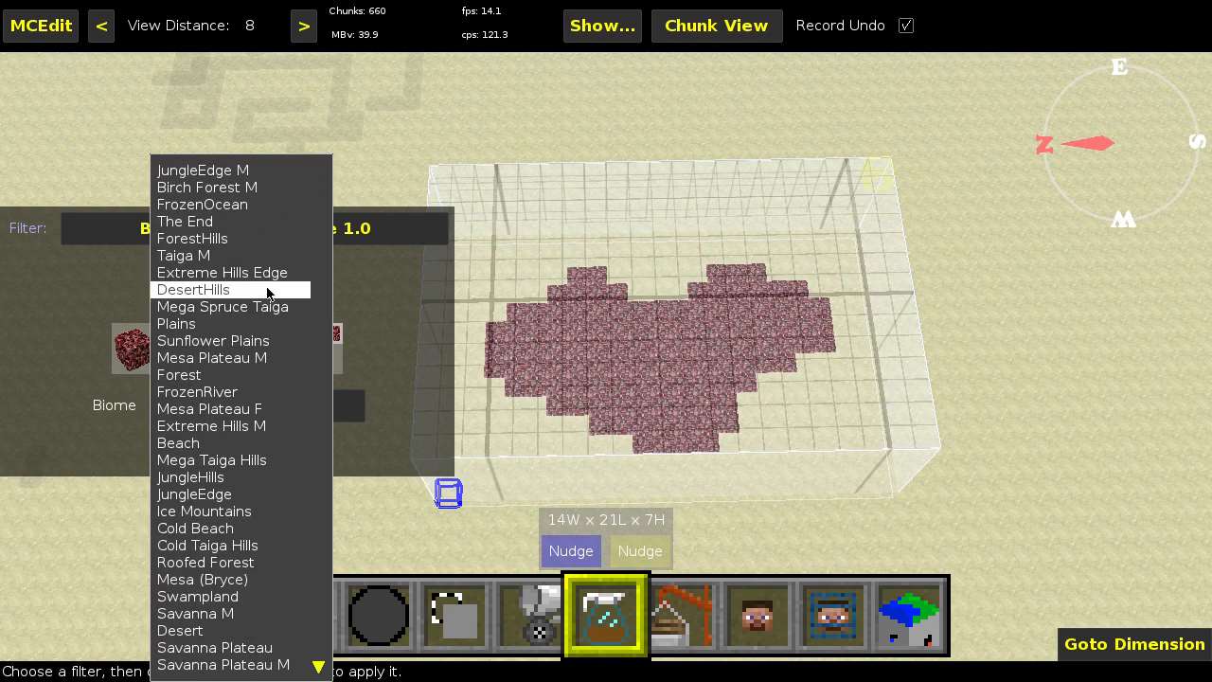
Keep The End as the biome for Netherrack columns and return to the filter list.
{"action": "left_click", "coordinate": [185, 220]}
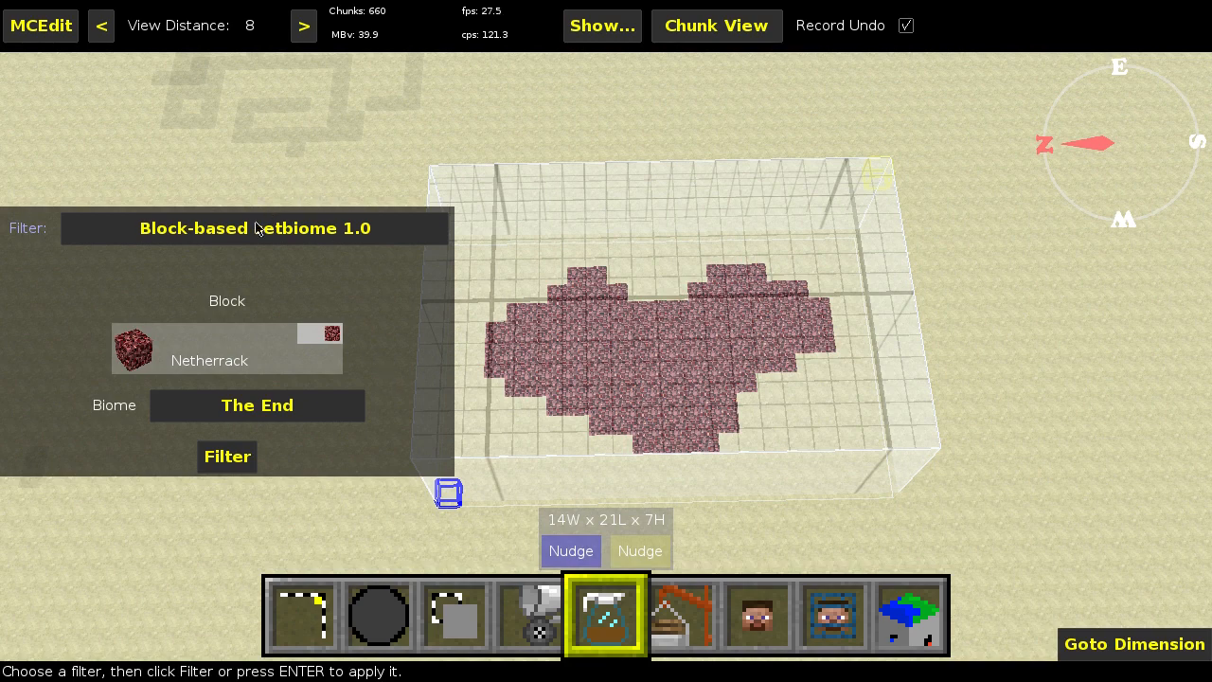
{"action": "left_click", "coordinate": [254, 228]}
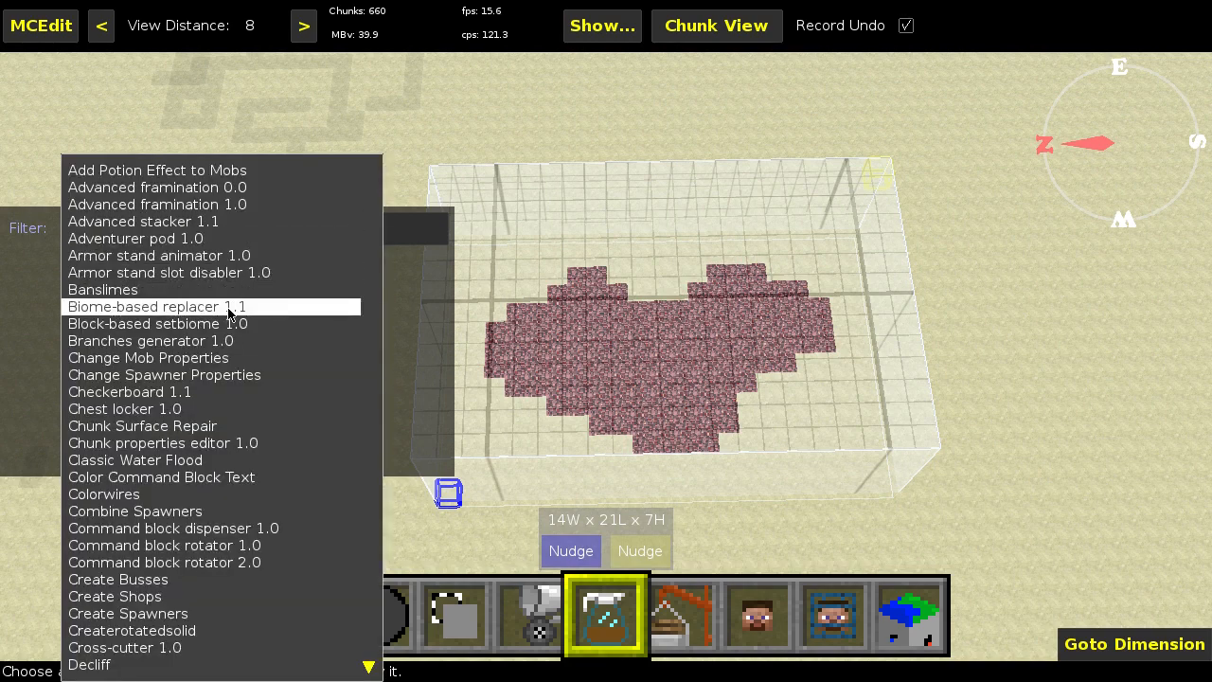